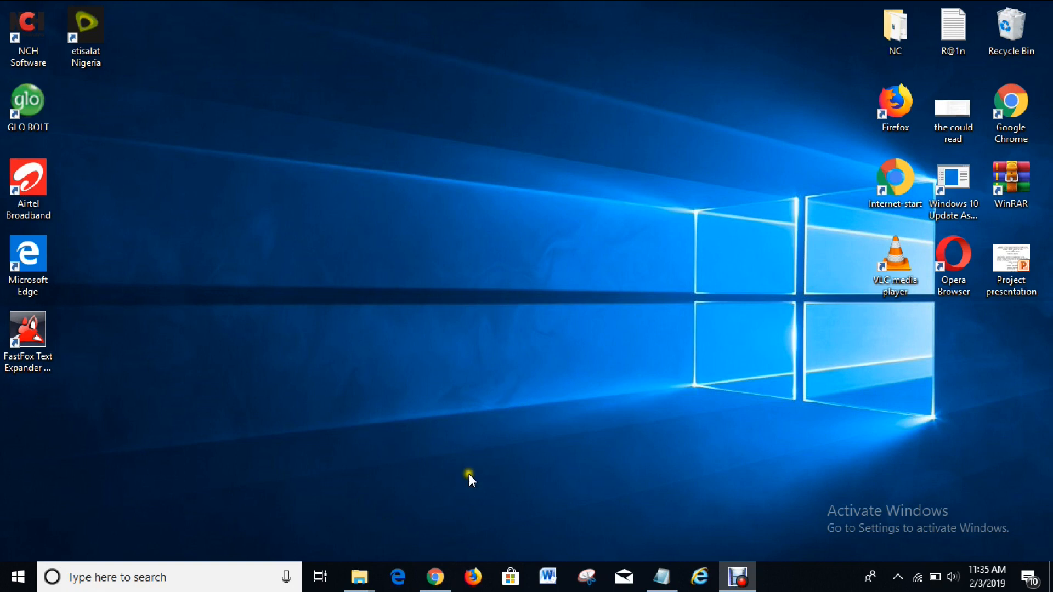
Launch Chrome and go to nchsoftware.com
click(436, 577)
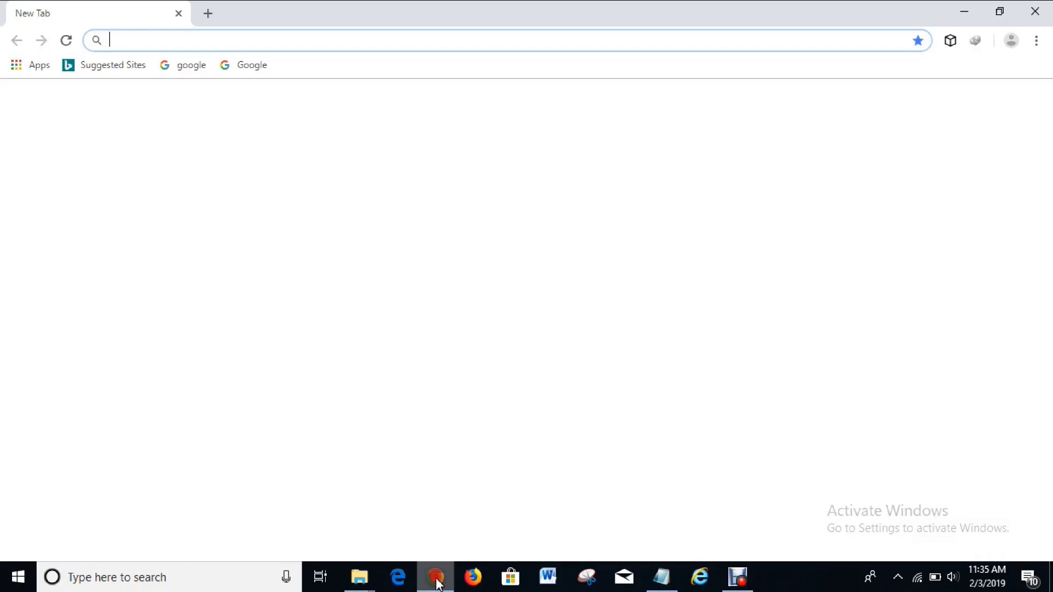
click(436, 576)
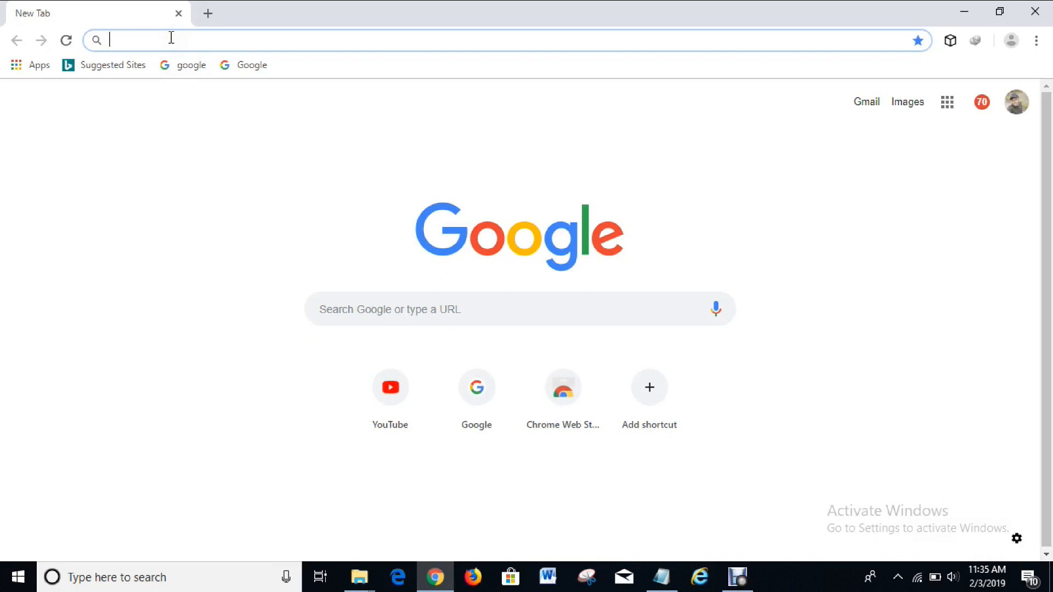
text(nchsoftware.com)
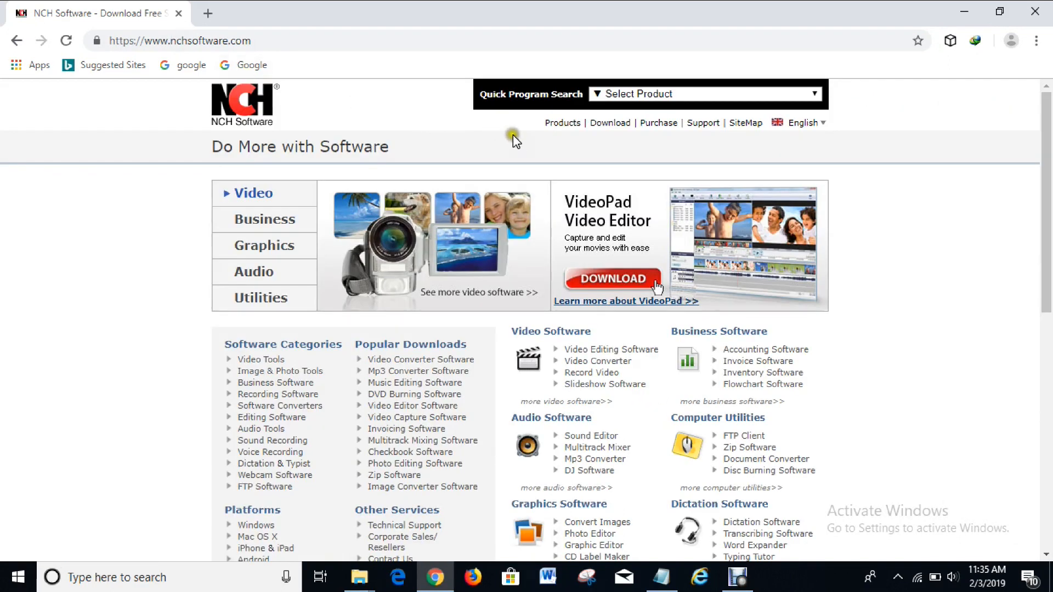
Use the Download header menu to reach the full NCH downloads list
click(609, 123)
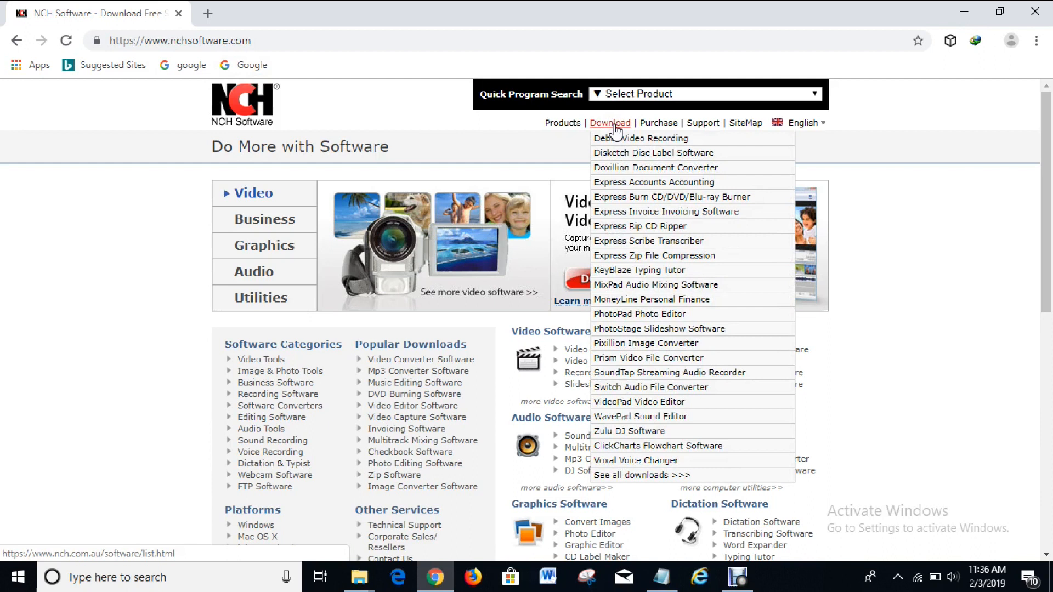
mouse_move(627, 244)
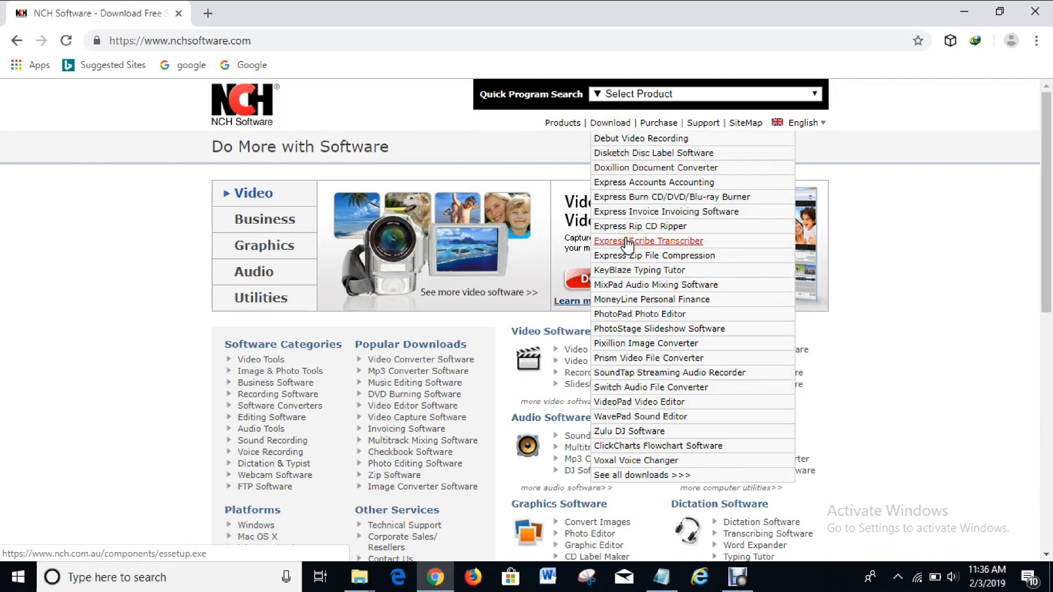
mouse_move(654, 255)
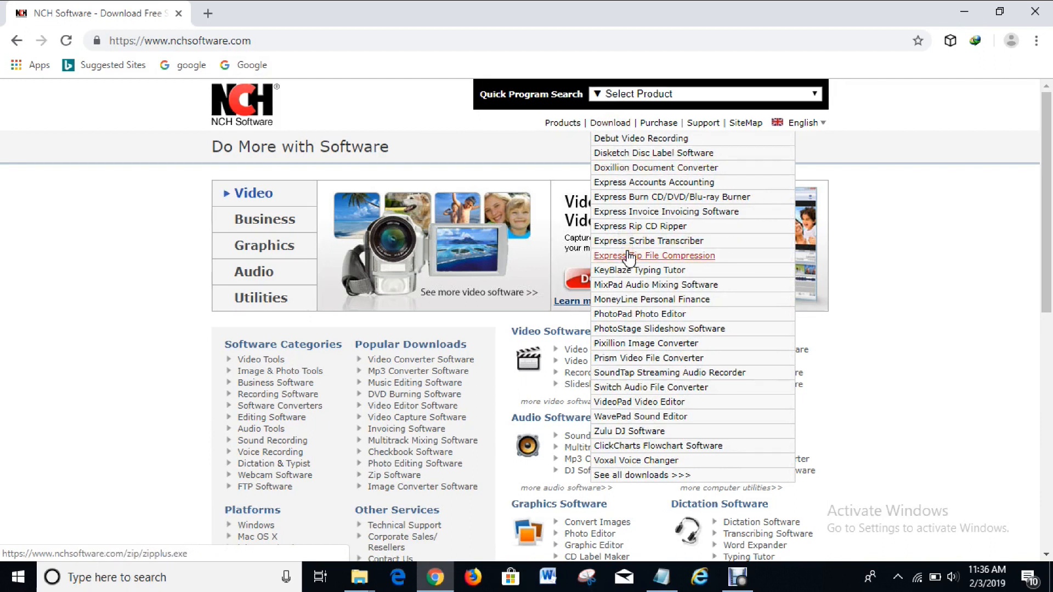
mouse_move(638, 383)
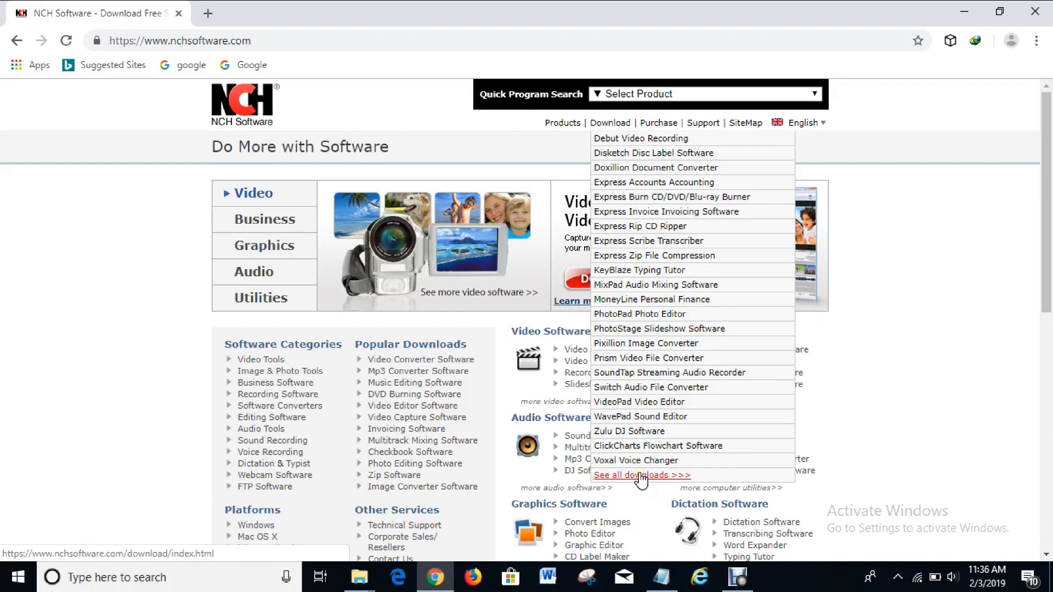
click(640, 475)
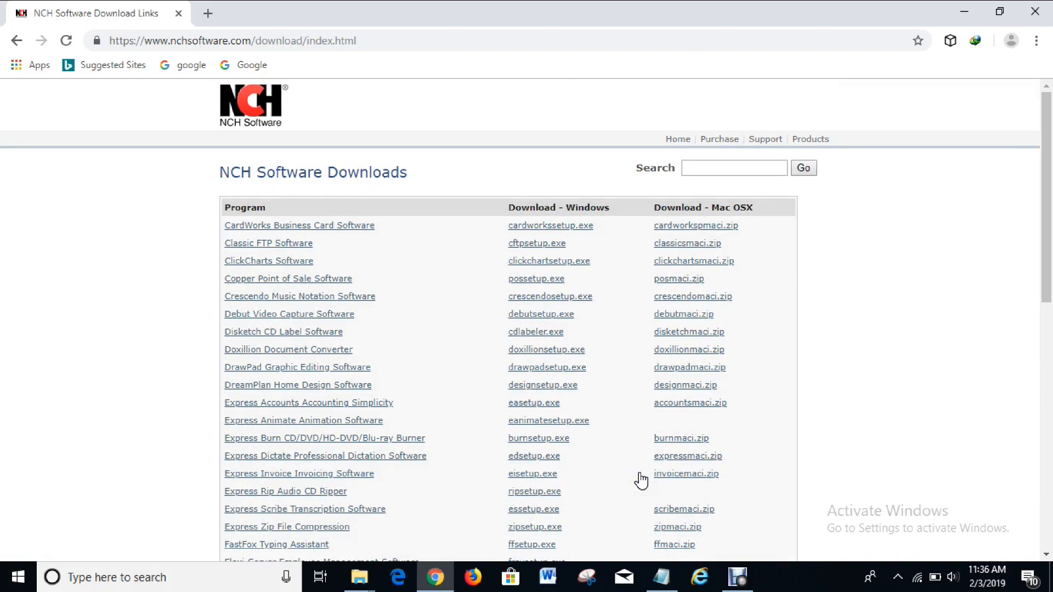
mouse_move(963, 474)
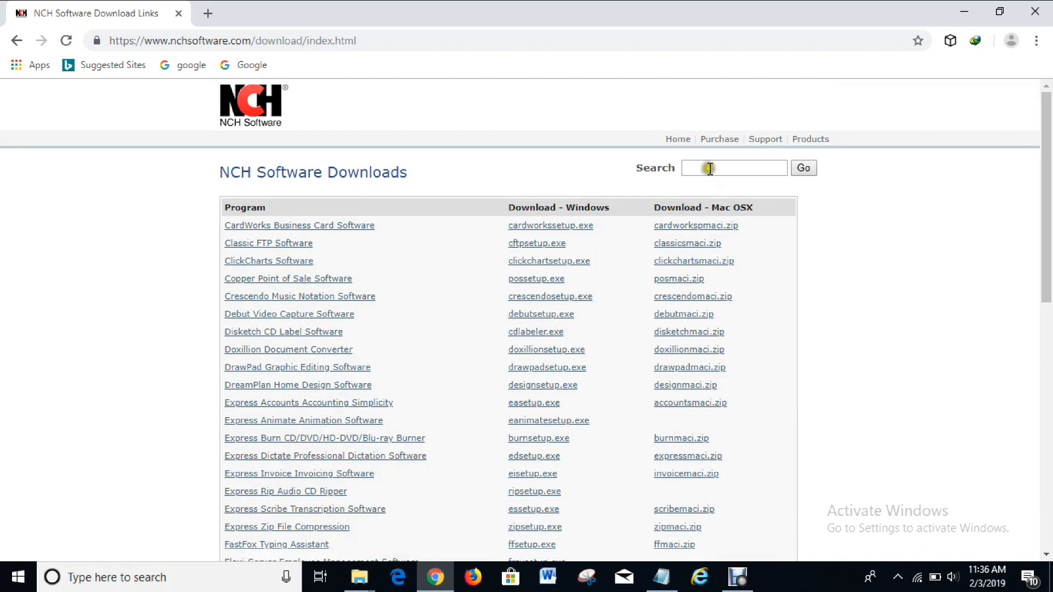
Search the downloads page for 'eyeline' and land on the EyeLine product page
click(733, 167)
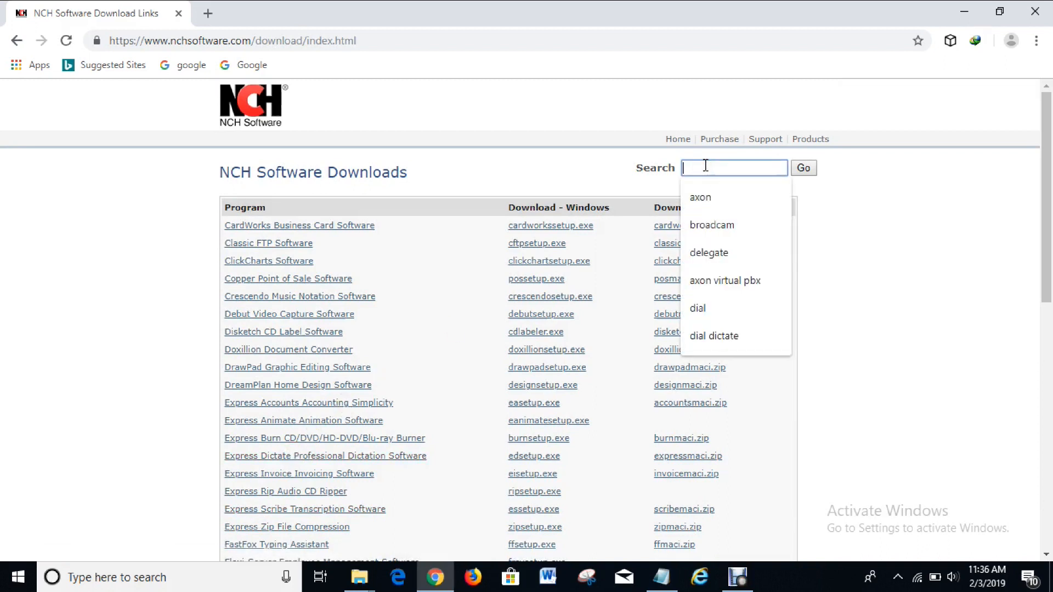
text(eye)
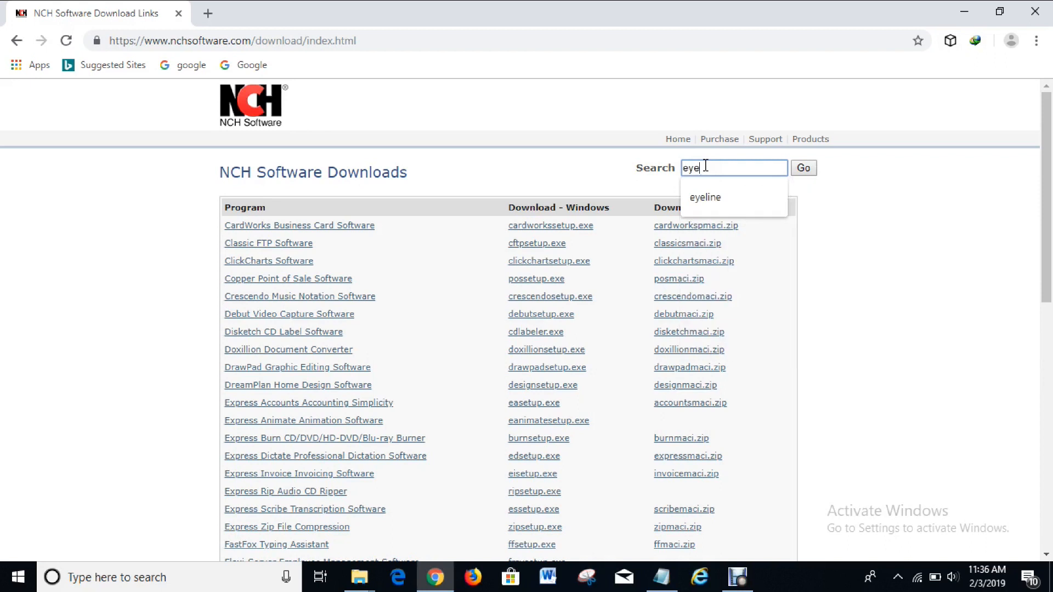
text(line)
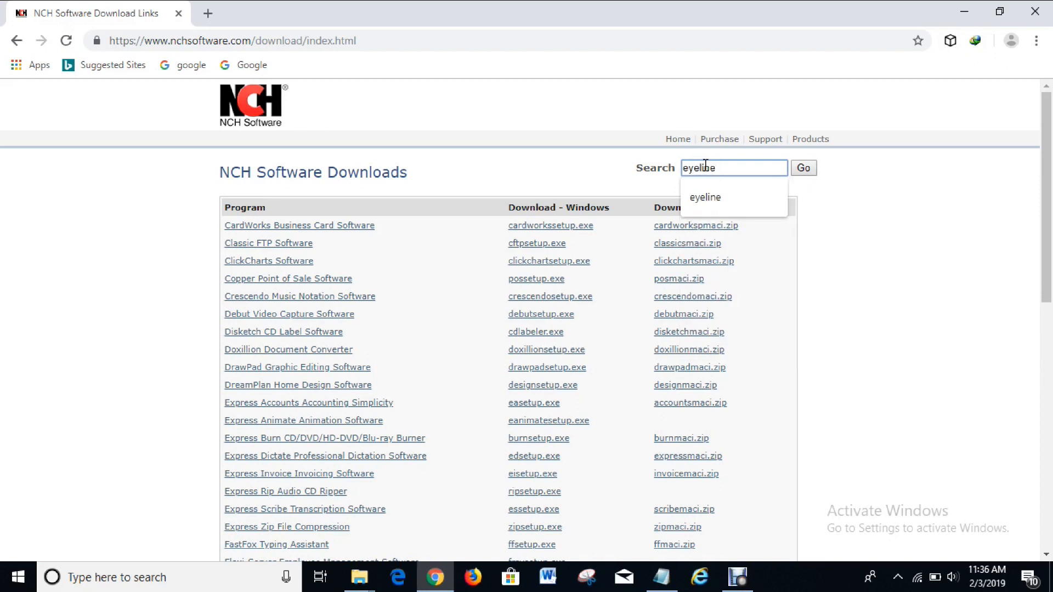
click(803, 168)
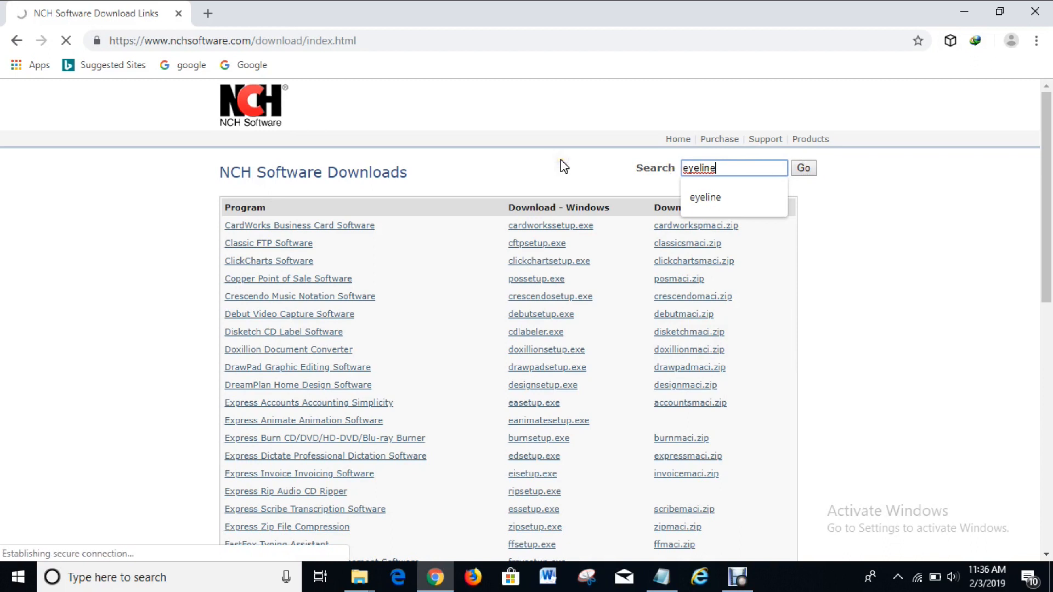
click(704, 196)
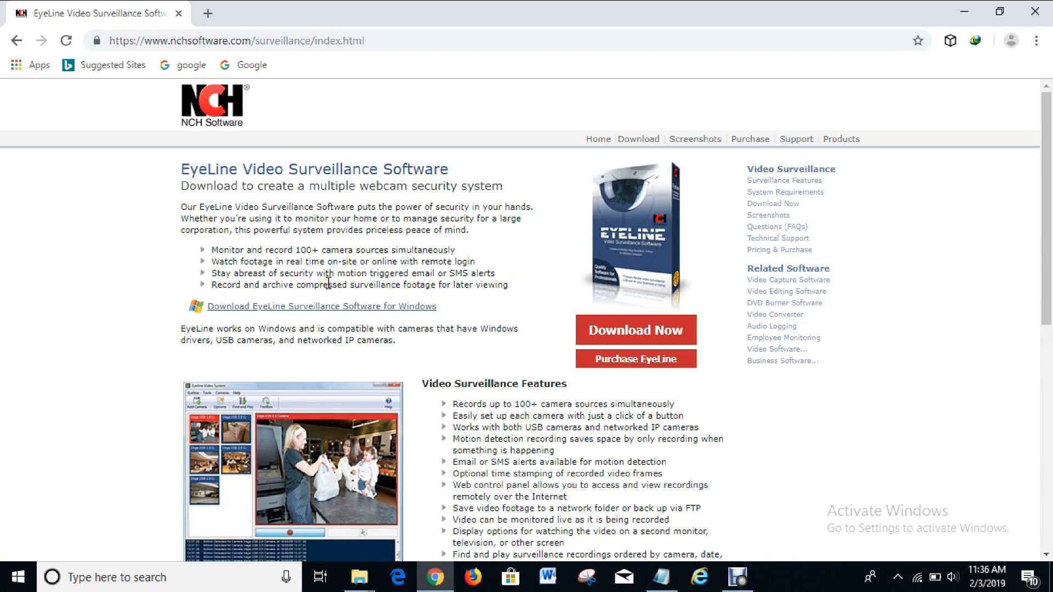
mouse_move(488, 286)
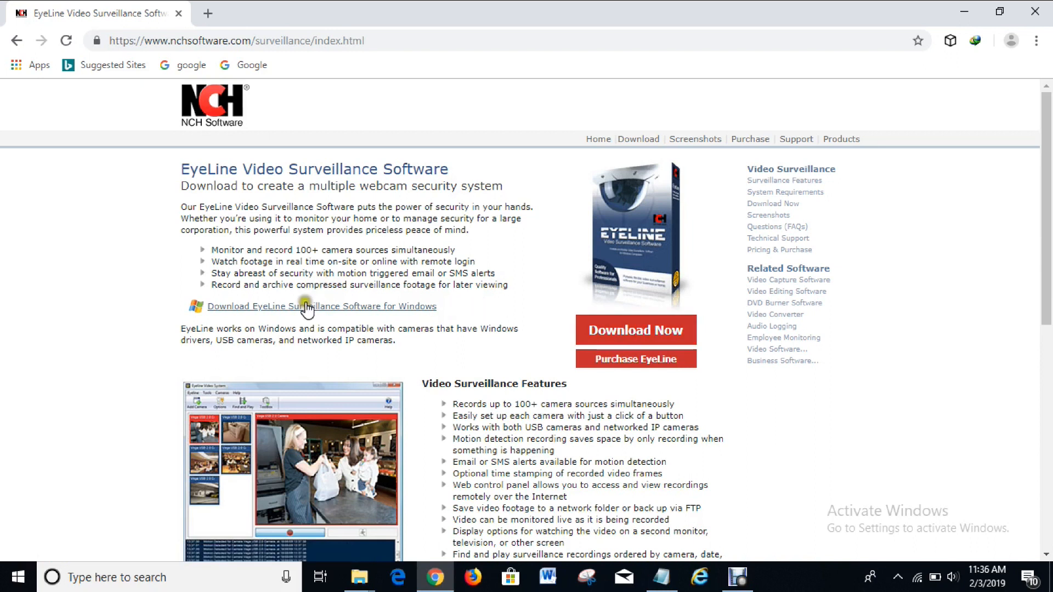
mouse_move(322, 306)
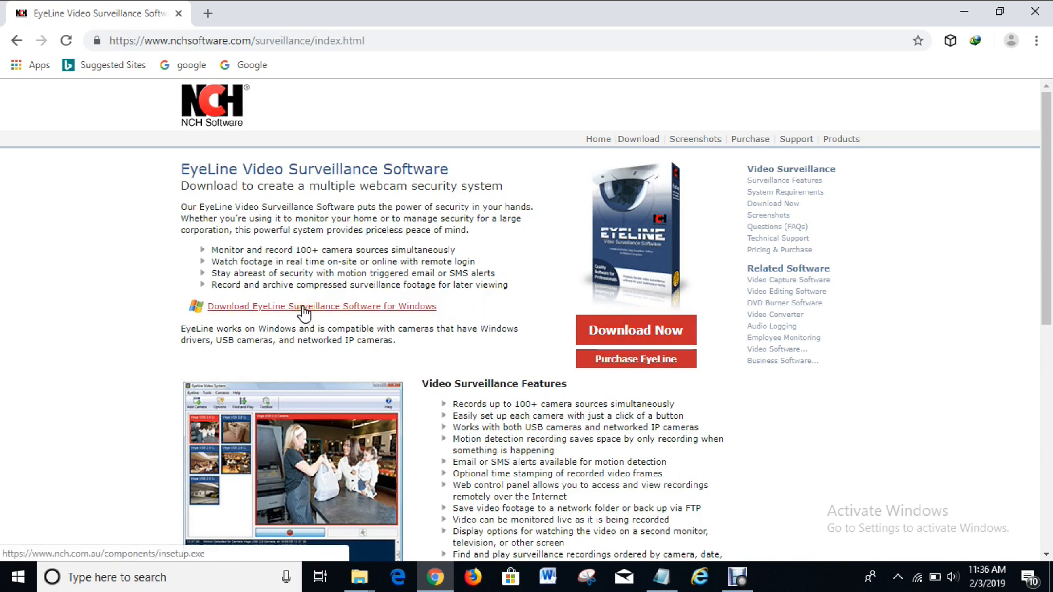
mouse_move(186, 405)
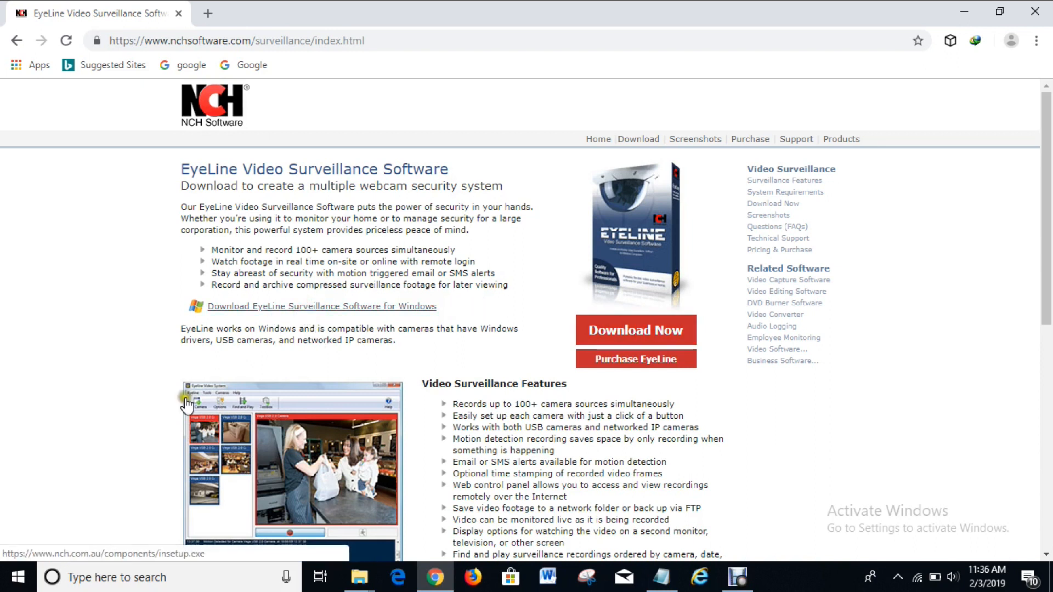
Download the EyeLine Windows installer insetup.exe and run it from Chrome's download bar
click(322, 306)
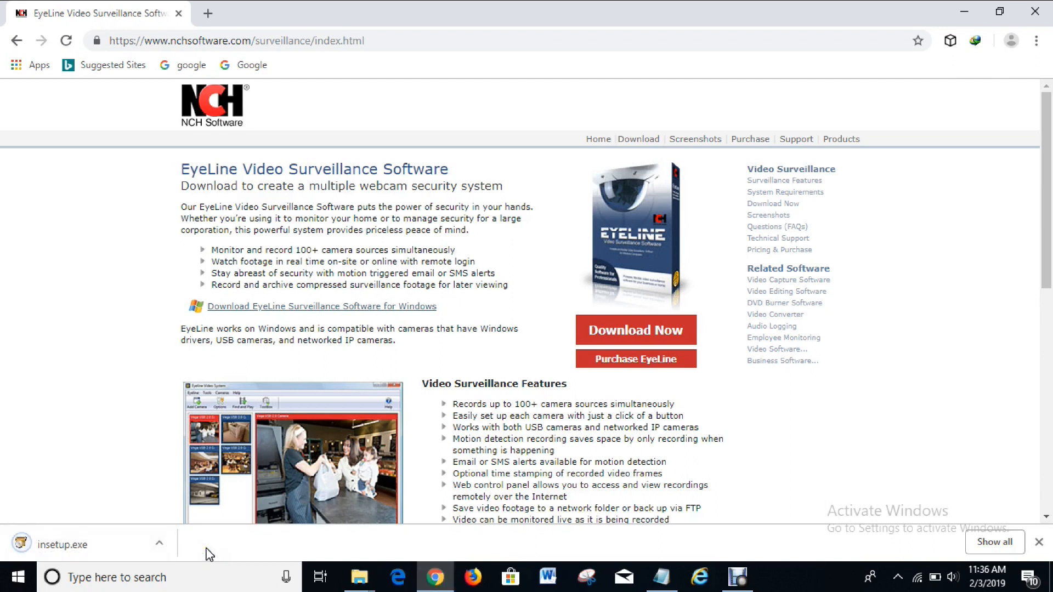
click(159, 544)
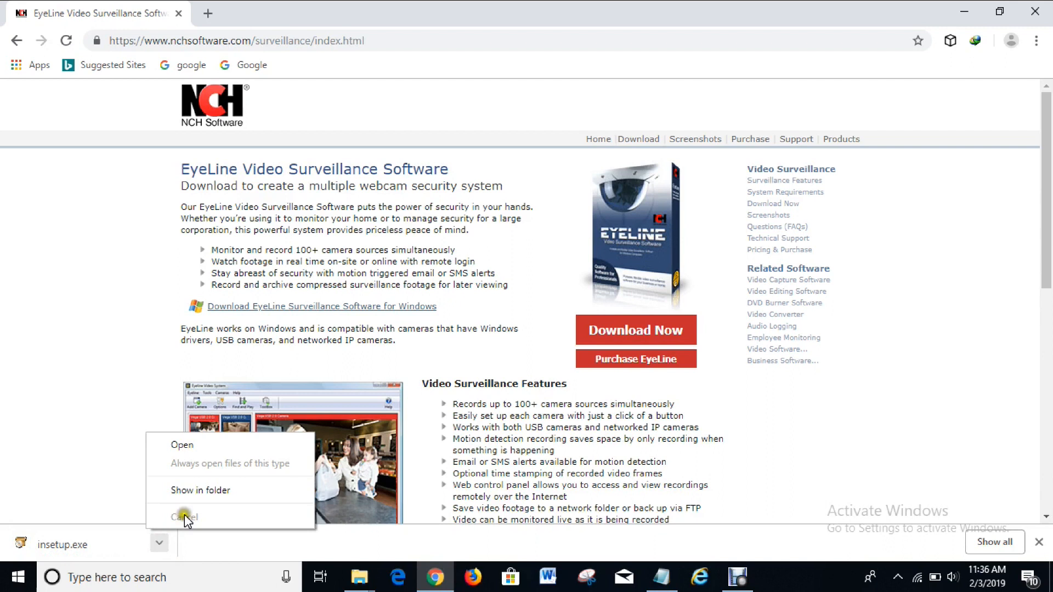
click(183, 516)
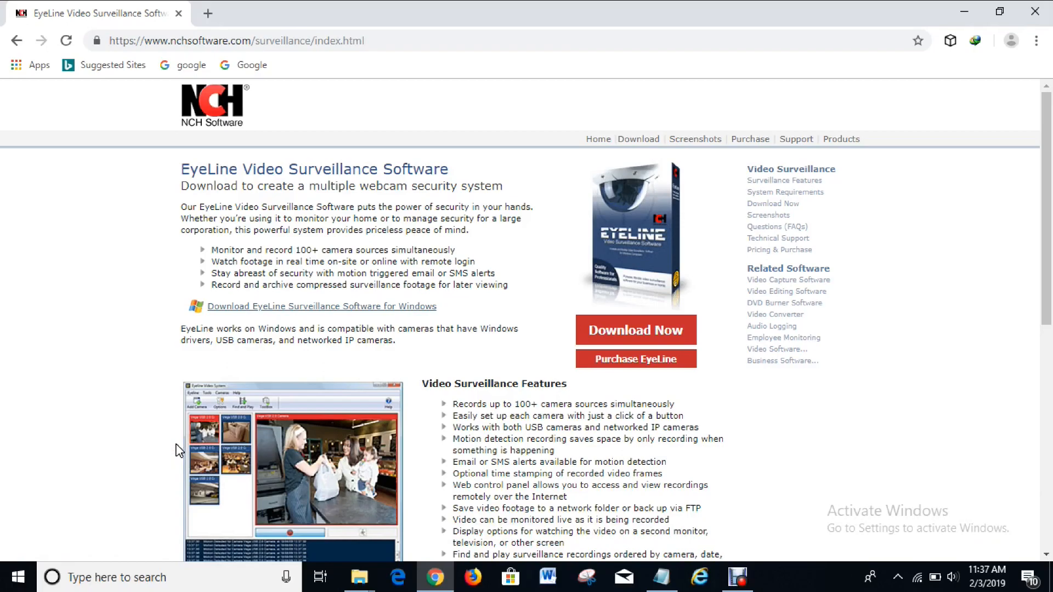
mouse_move(465, 399)
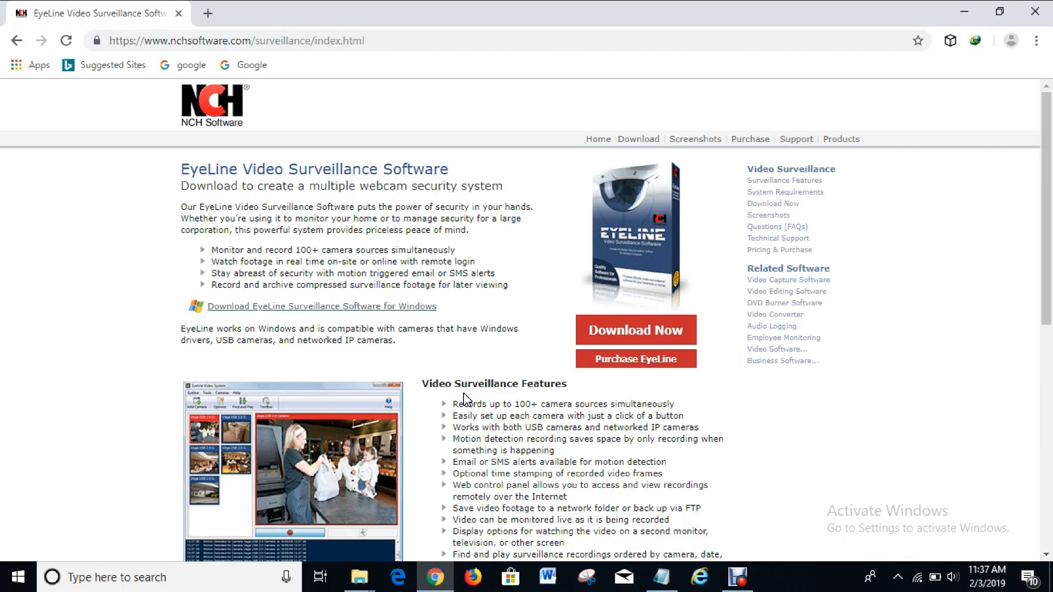
Accept the EyeLine license terms and start installing v 2.06
click(634, 330)
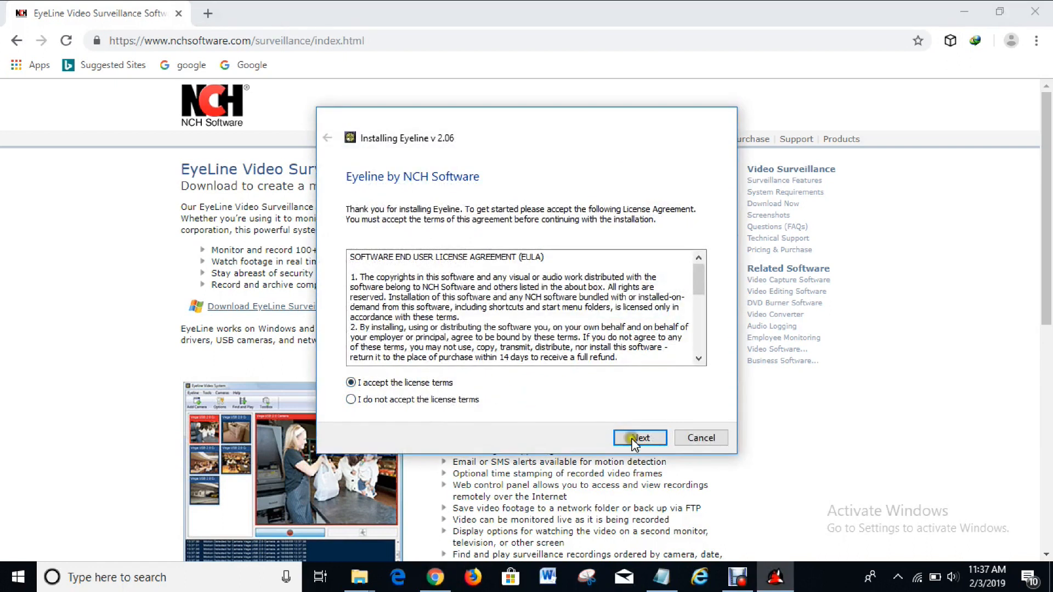
click(638, 438)
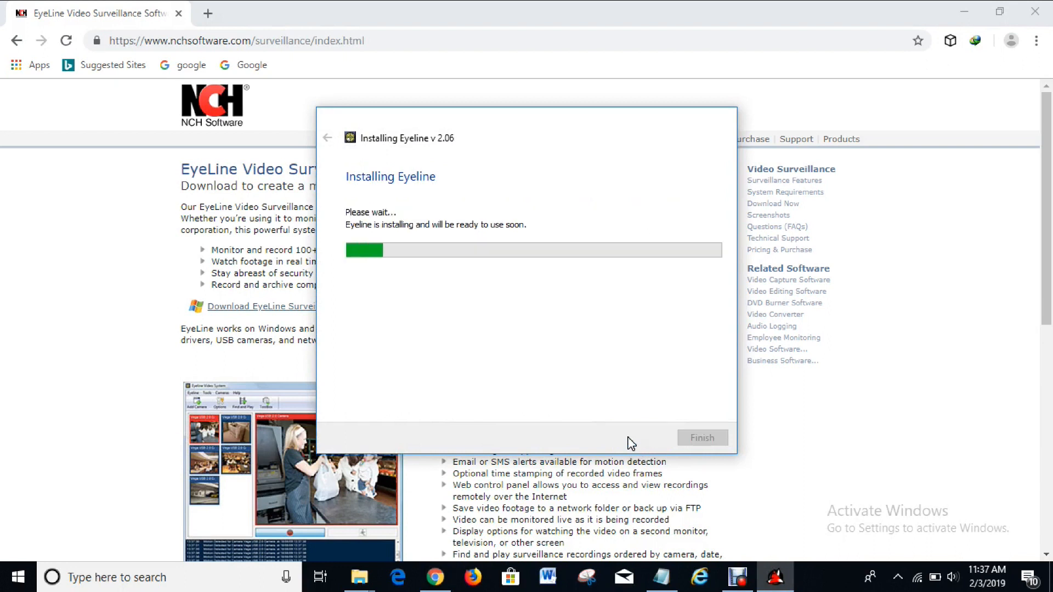
mouse_move(441, 196)
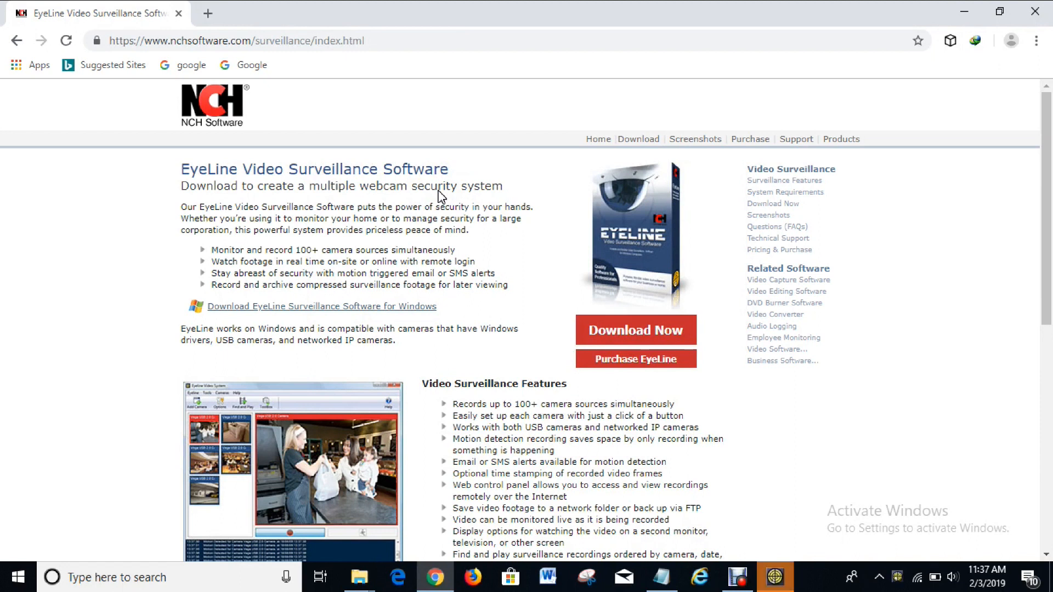
mouse_move(774, 576)
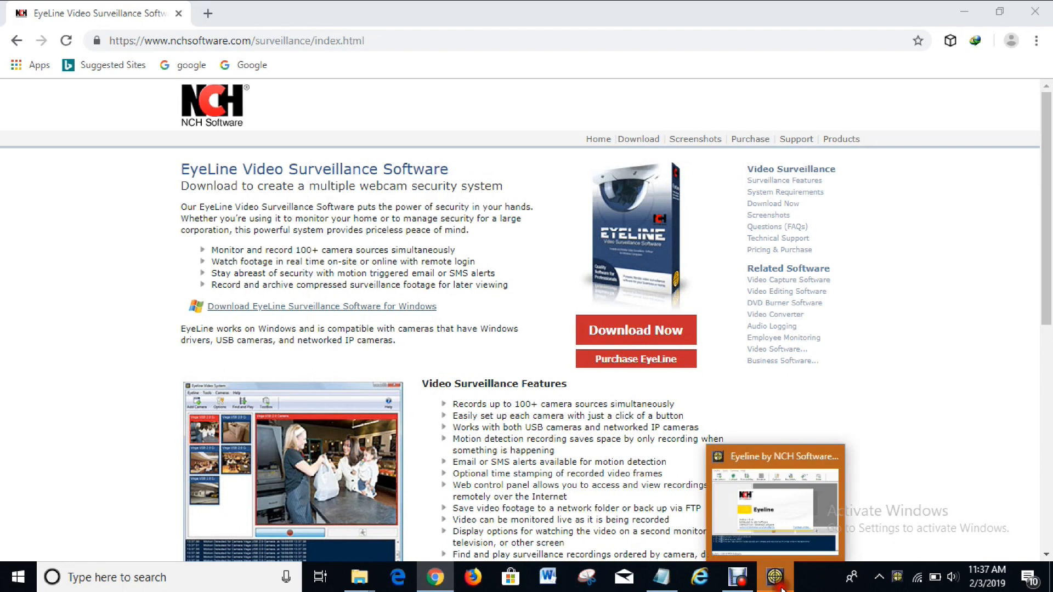
click(774, 577)
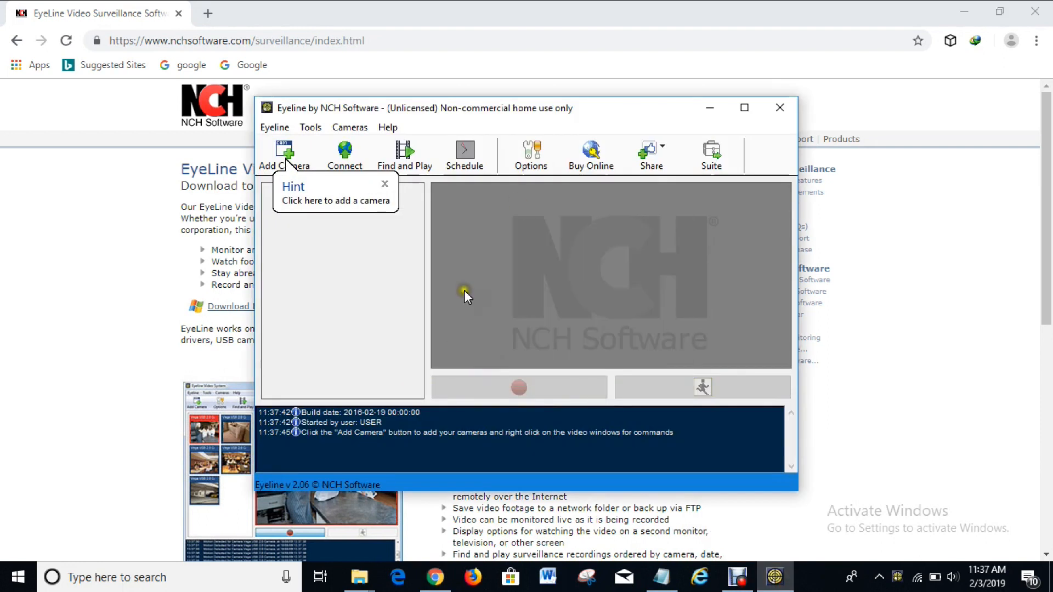
mouse_move(393, 113)
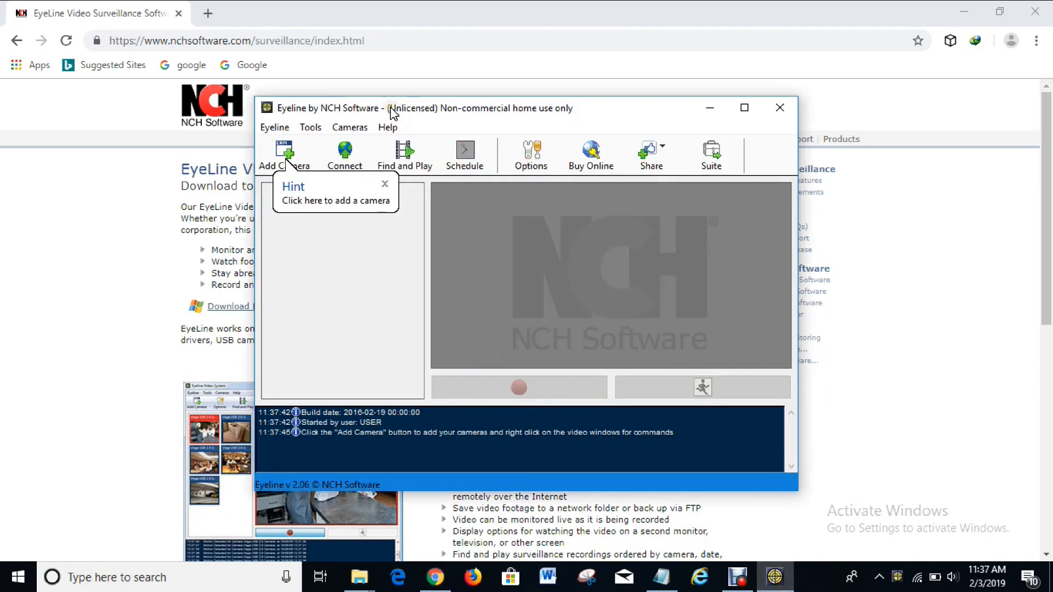
mouse_move(394, 113)
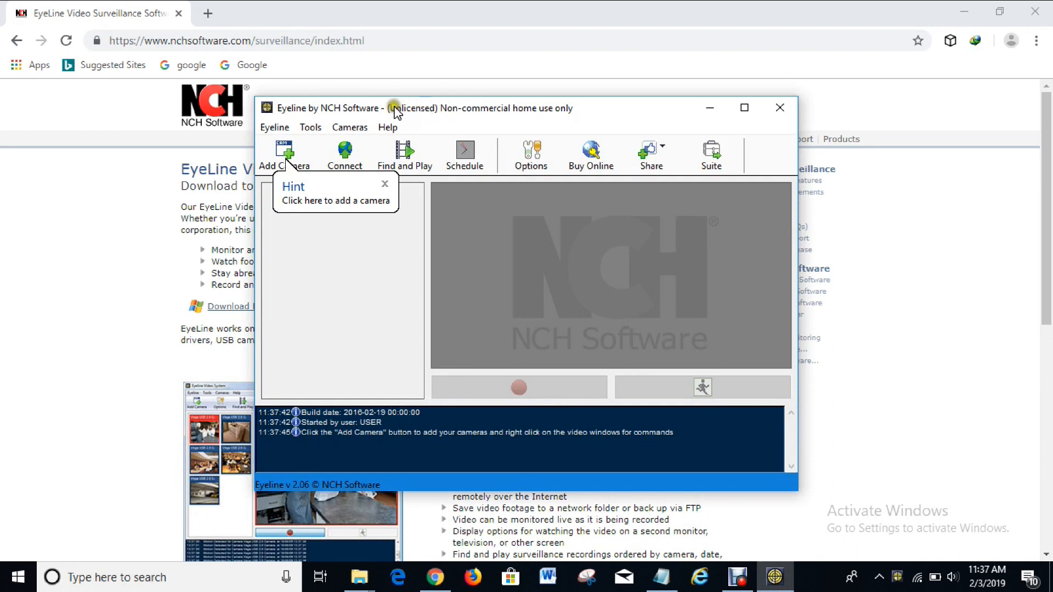
mouse_move(421, 114)
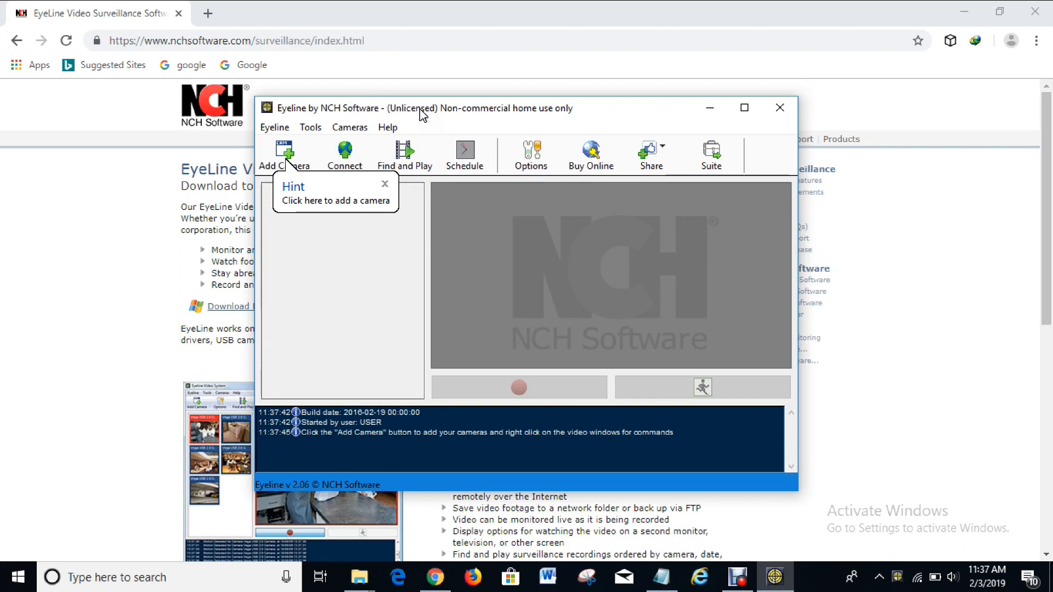
mouse_move(313, 120)
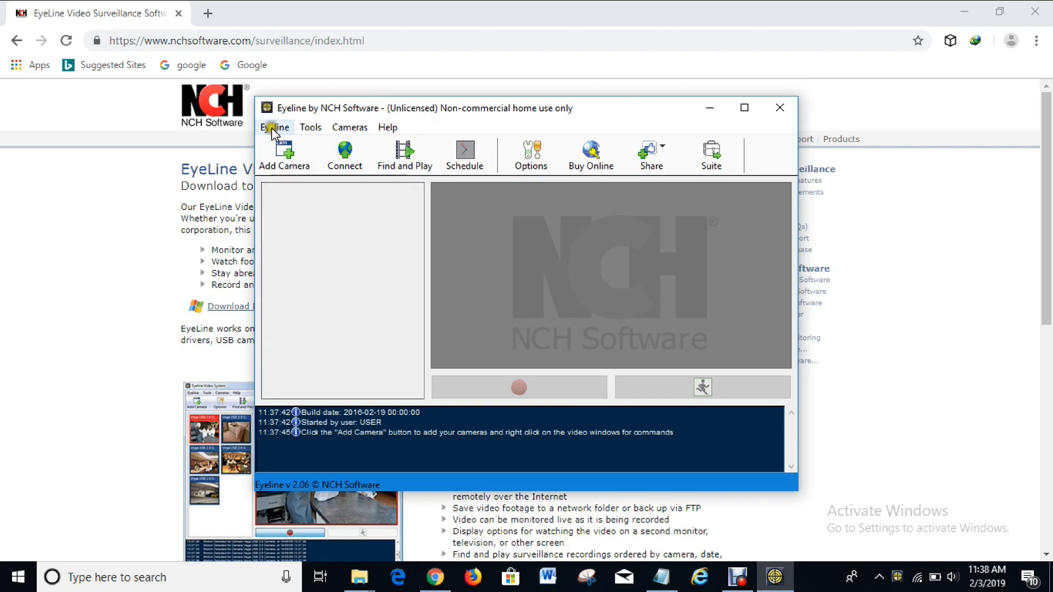
Reach Register Software from the Eyeline menu and focus the registration code field
click(274, 127)
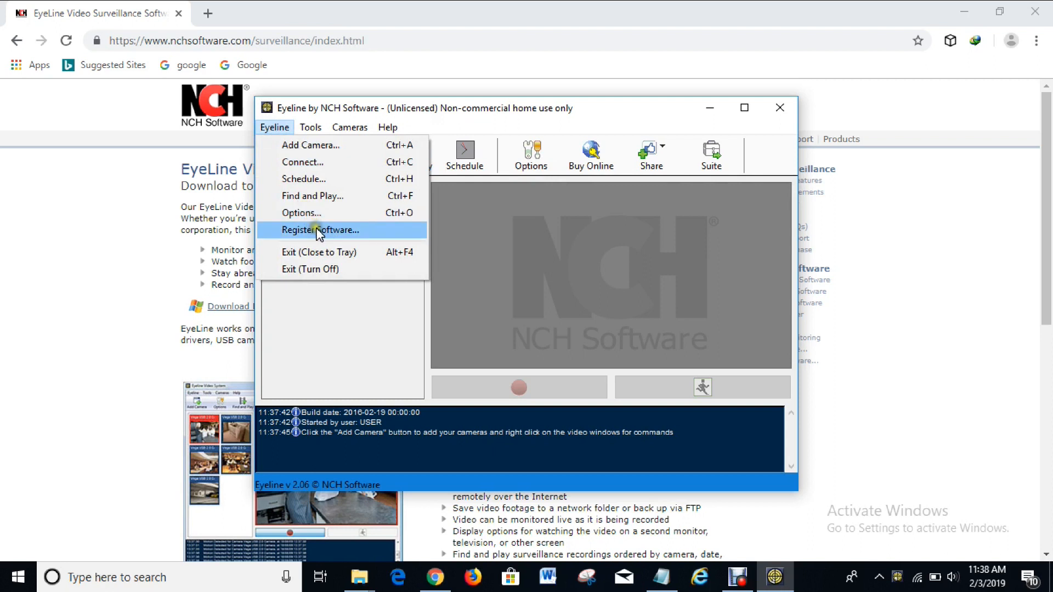
click(321, 229)
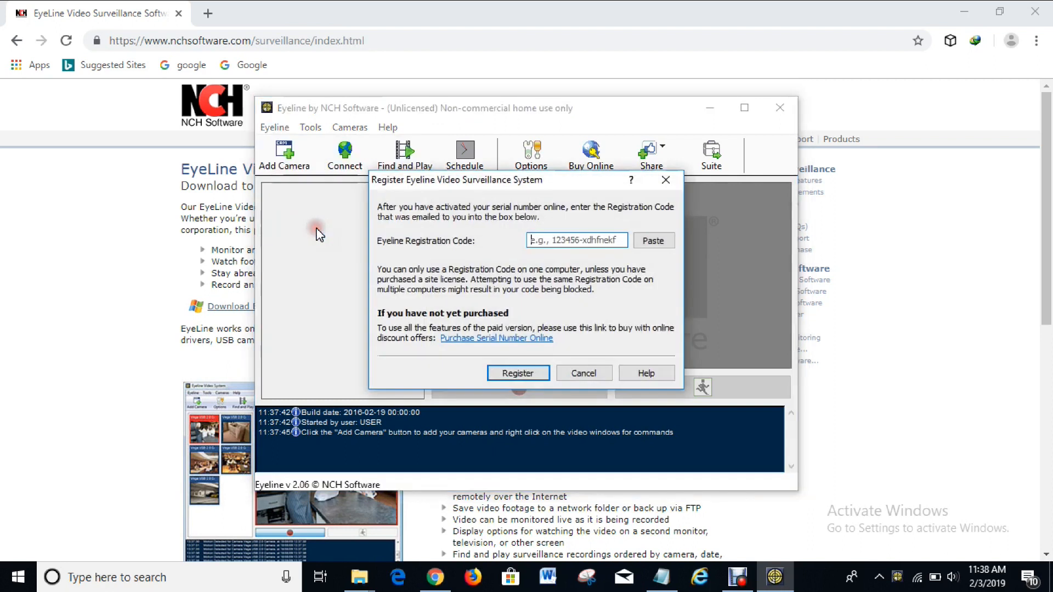
mouse_move(551, 252)
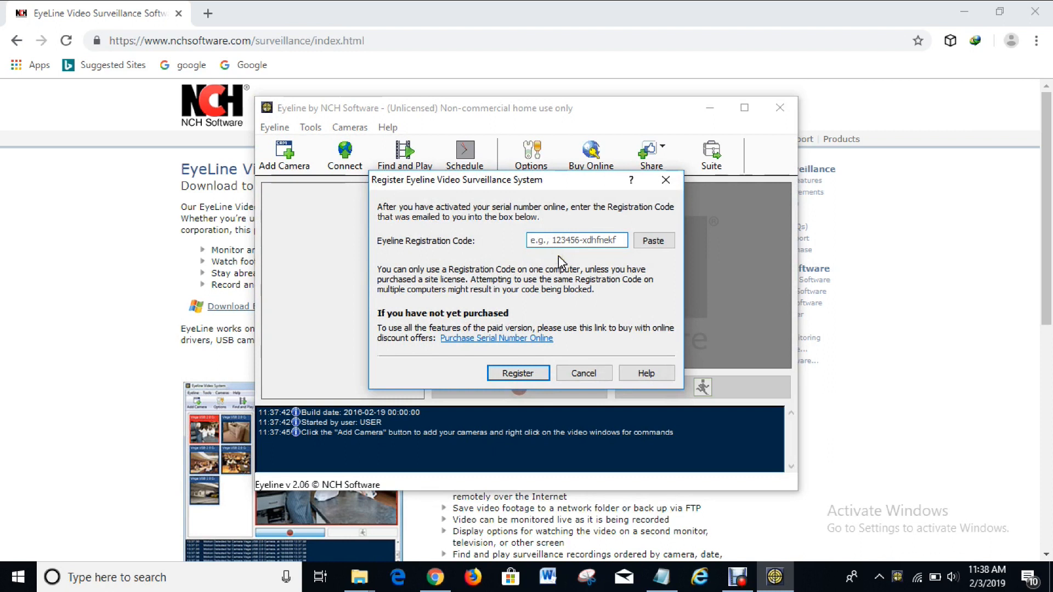
click(576, 240)
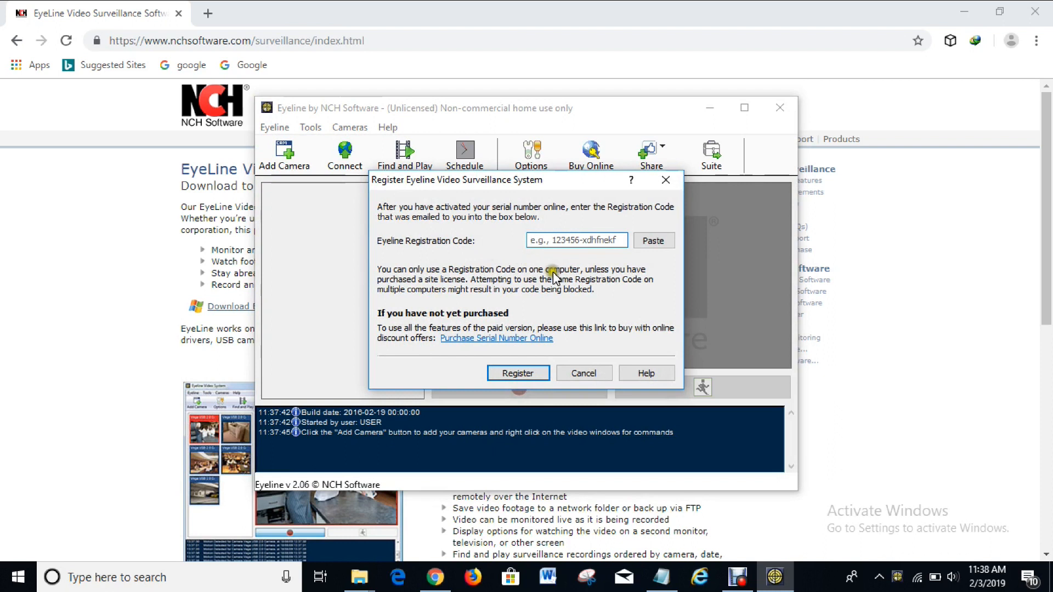
Bring up the Notepad file holding the EyeLine registration code
click(661, 575)
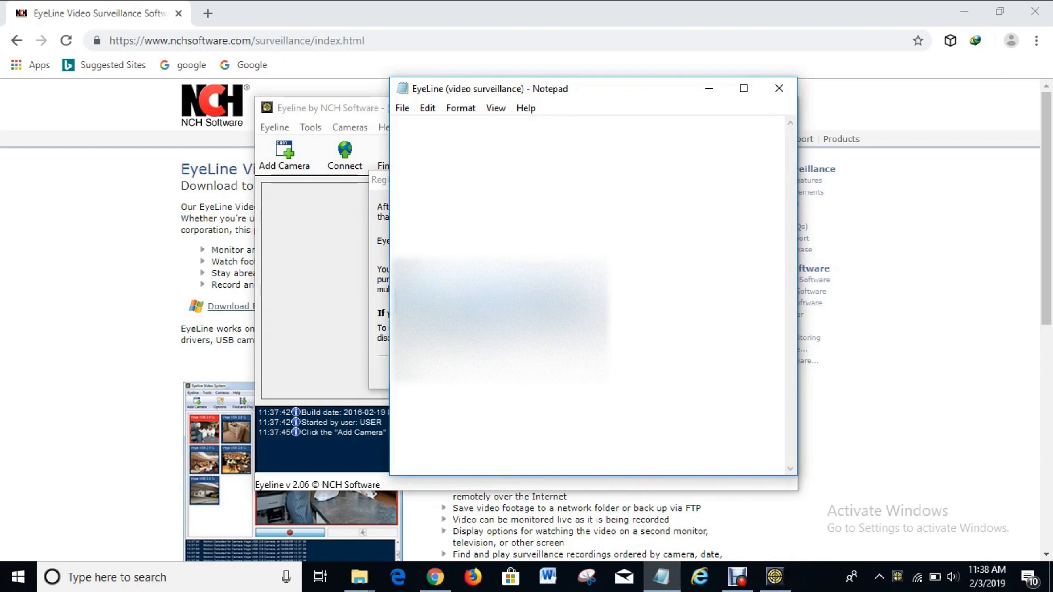
mouse_move(382, 254)
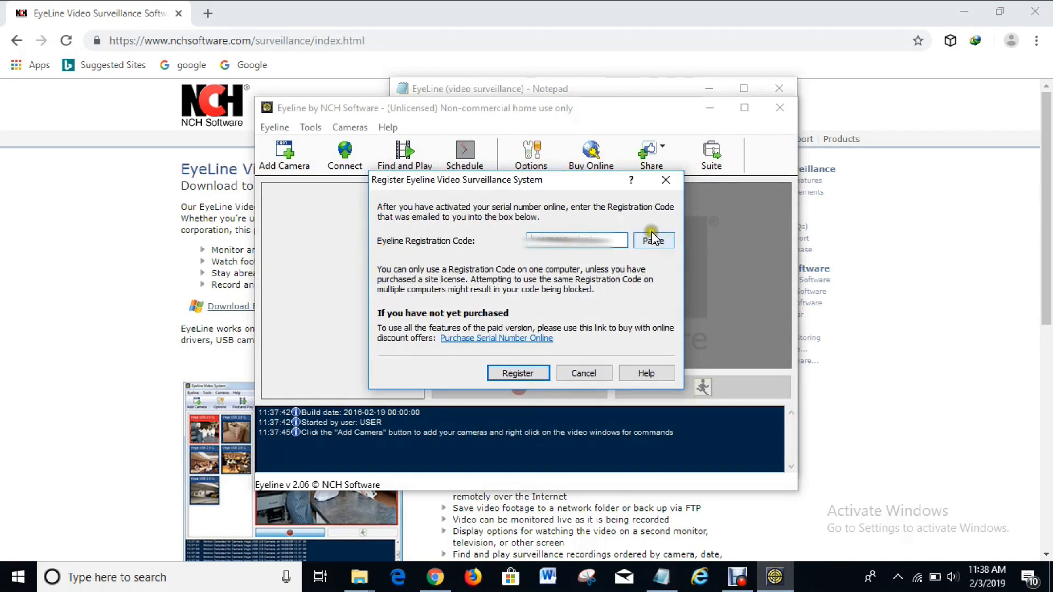
mouse_move(652, 240)
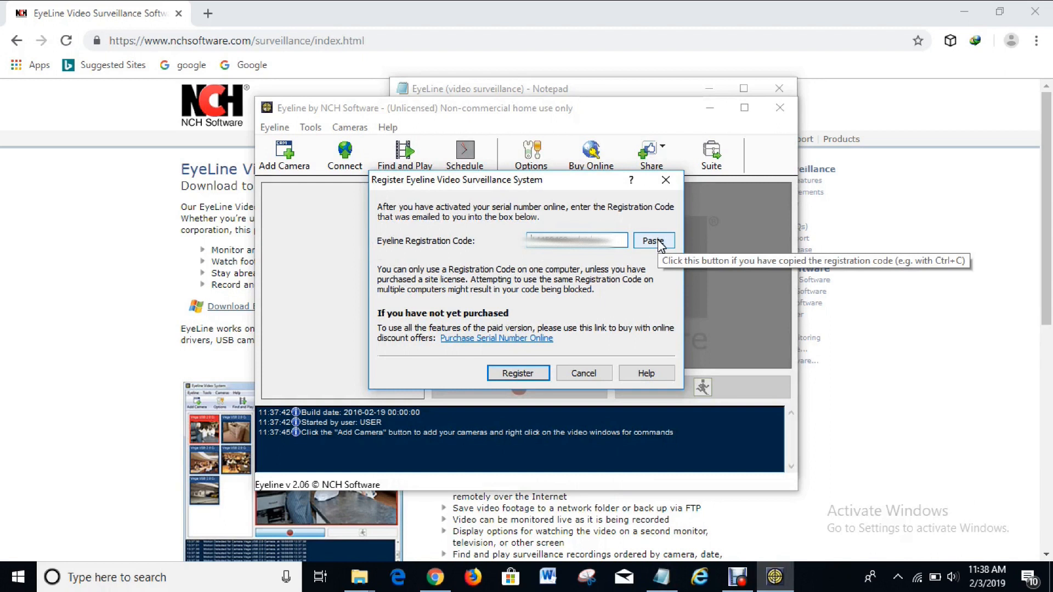
mouse_move(561, 270)
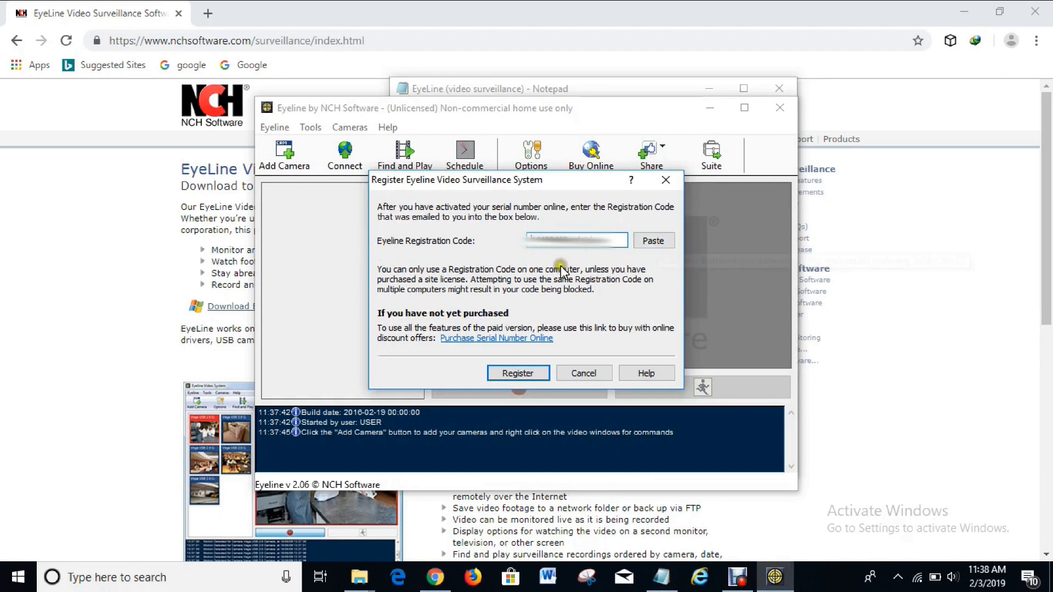
mouse_move(600, 264)
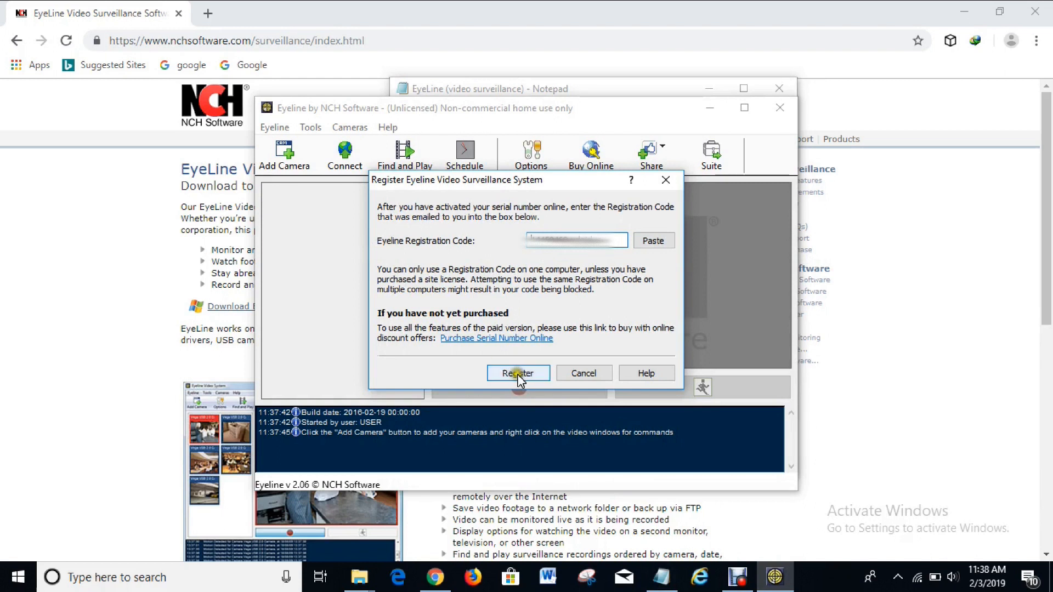
Register with the pasted code, continue past Registration Accepted and choose Later for backup
click(518, 373)
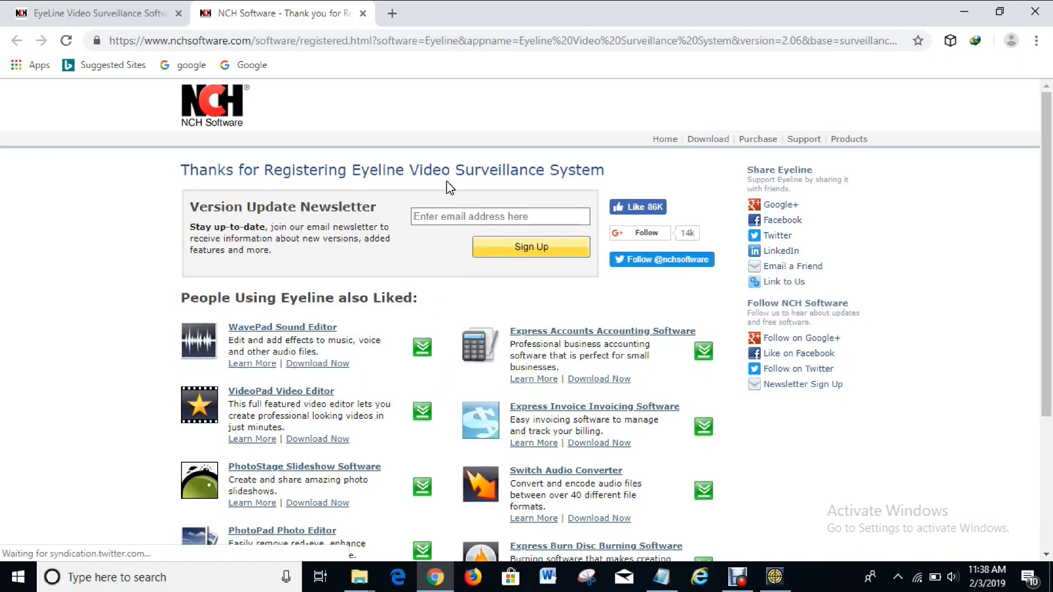
mouse_move(921, 19)
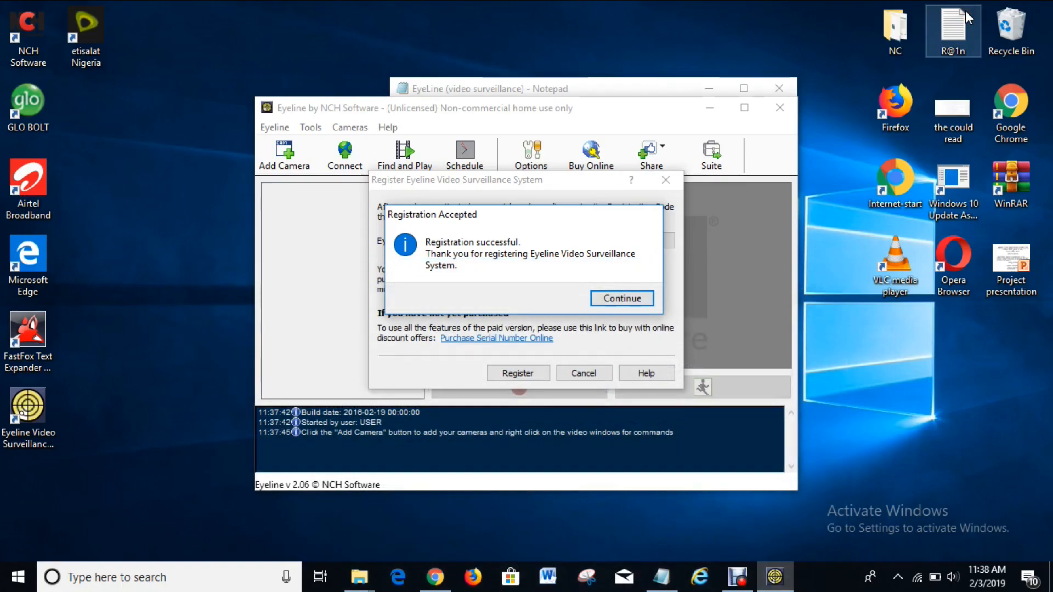
mouse_move(466, 130)
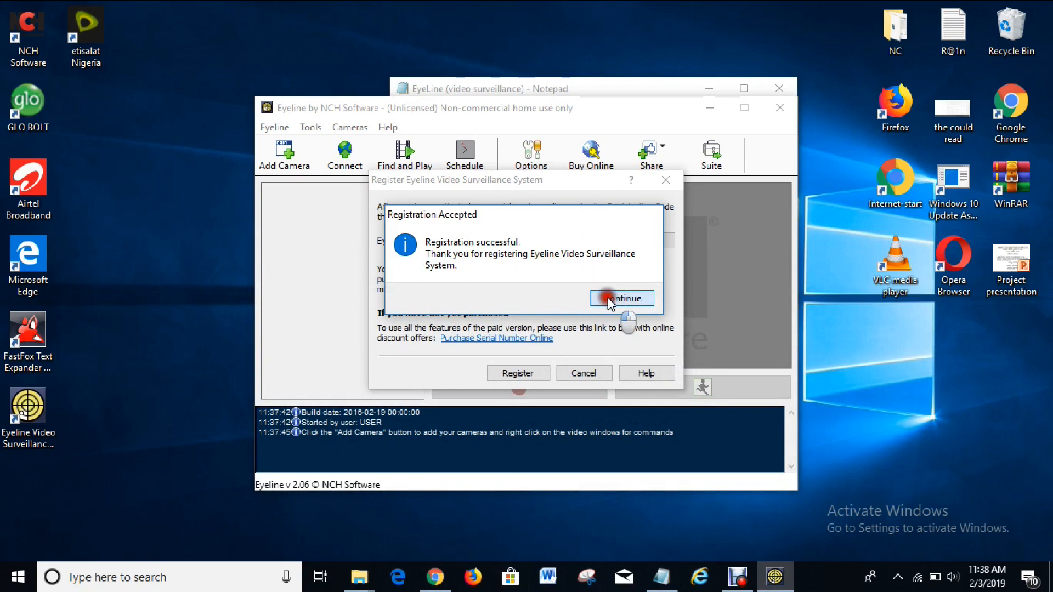
click(621, 298)
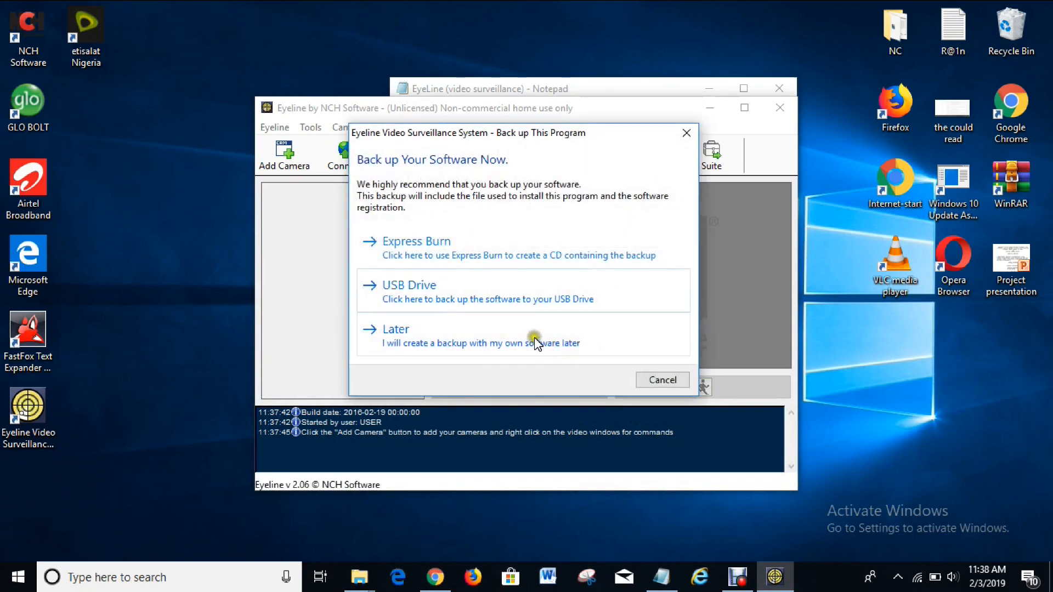
click(396, 329)
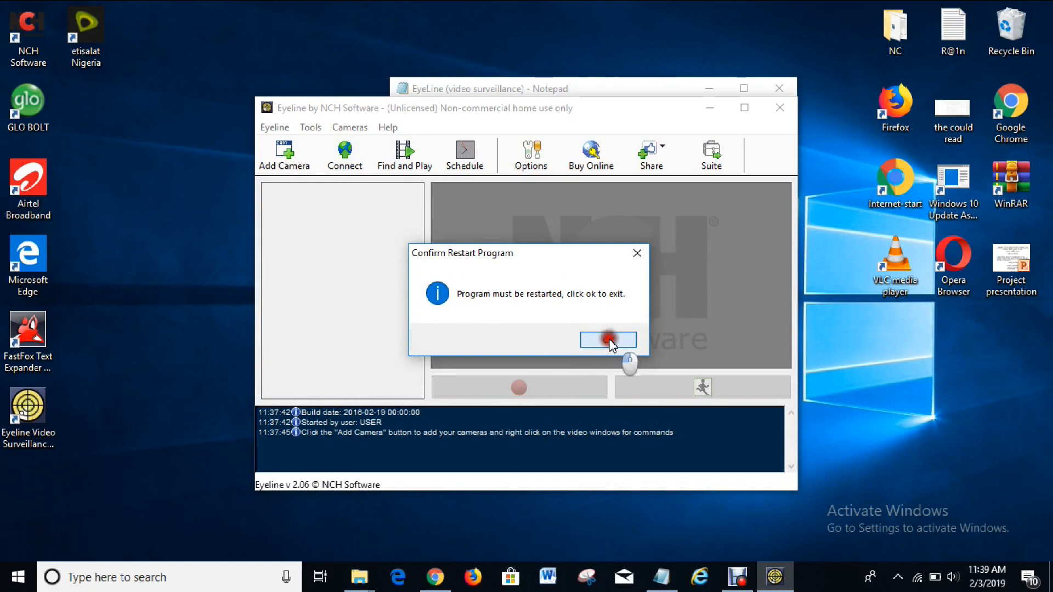
Confirm EyeLine's restart with OK and minimize the Notepad window
click(606, 340)
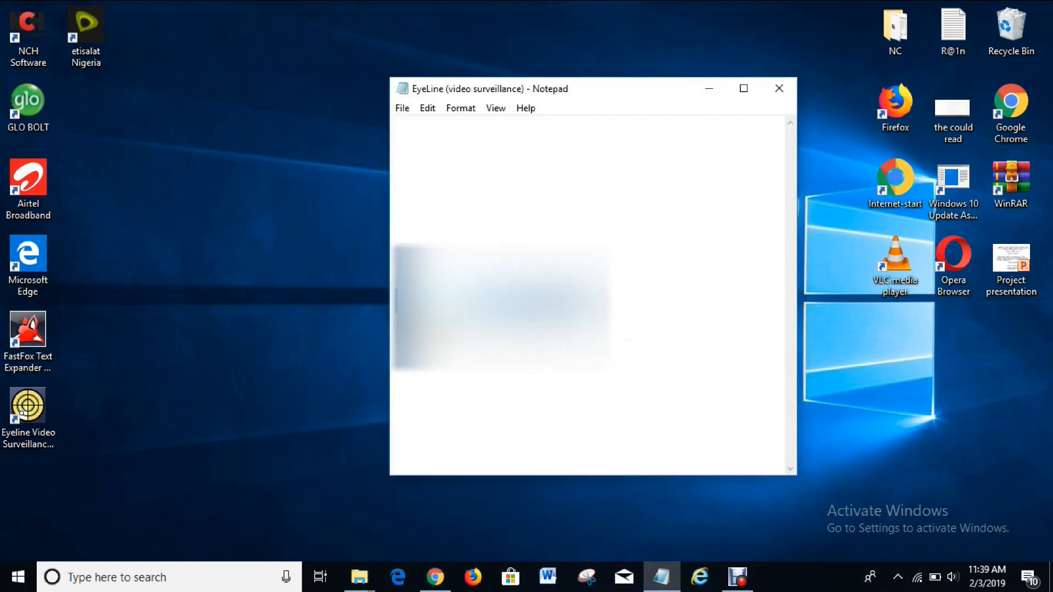
mouse_move(707, 88)
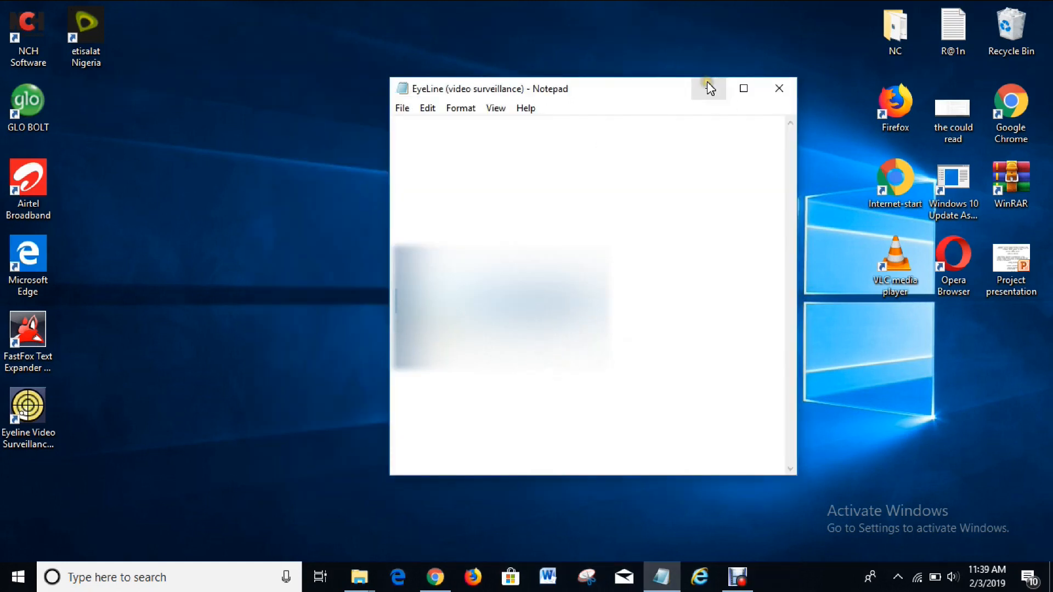
click(708, 88)
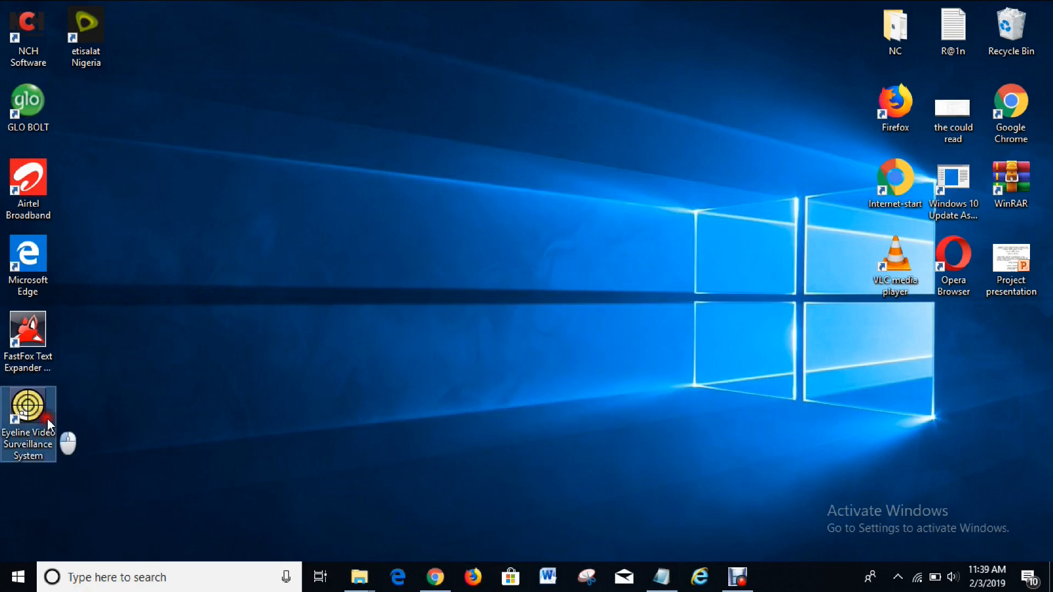
Relaunch EyeLine from its desktop shortcut and dismiss the Add Camera hint, now Licensed software
double_click(29, 403)
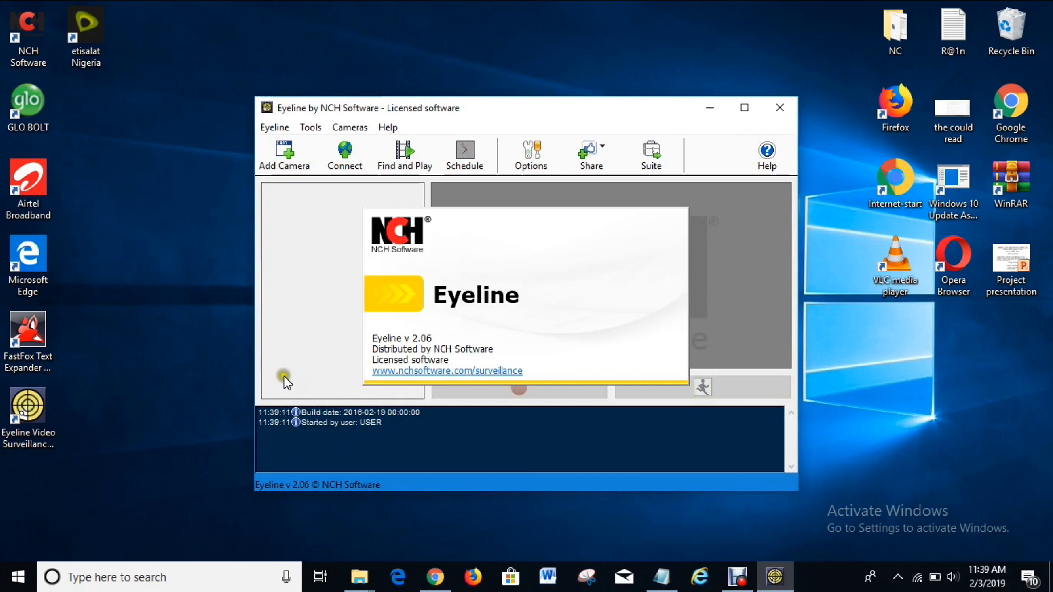
mouse_move(428, 364)
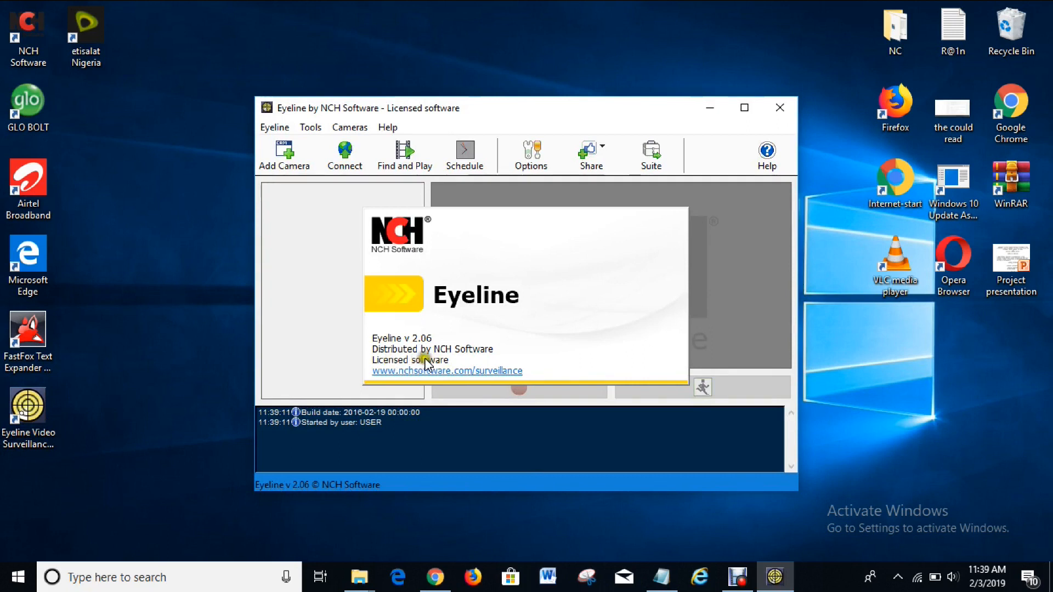
mouse_move(284, 149)
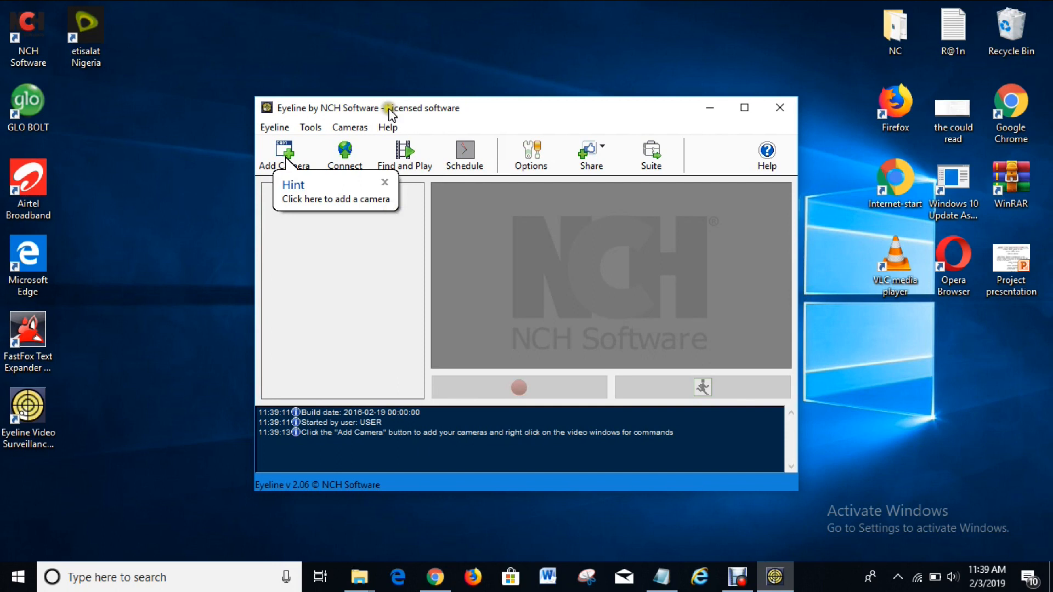
mouse_move(456, 114)
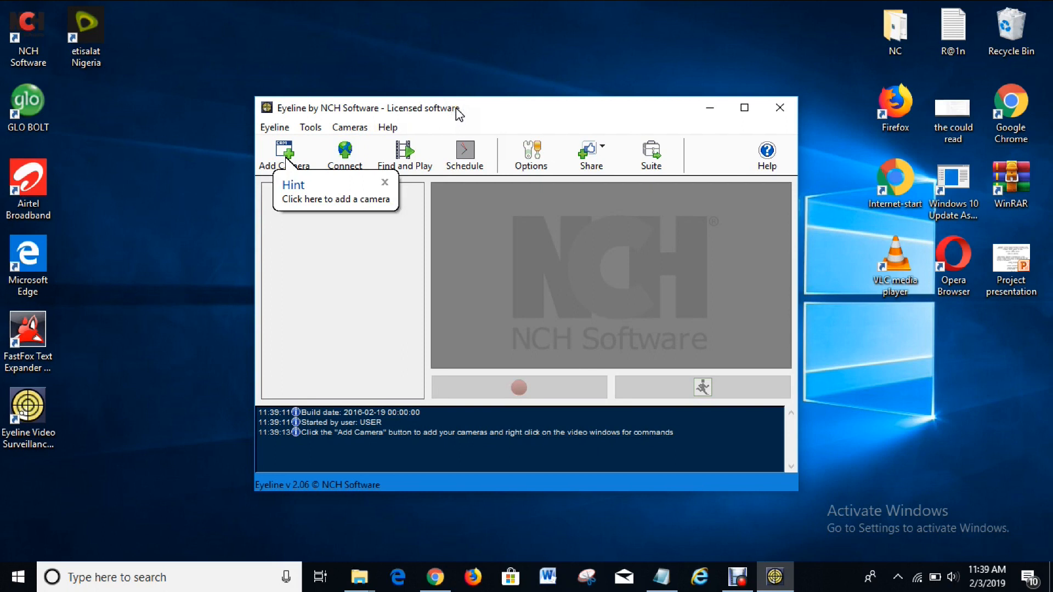
mouse_move(516, 130)
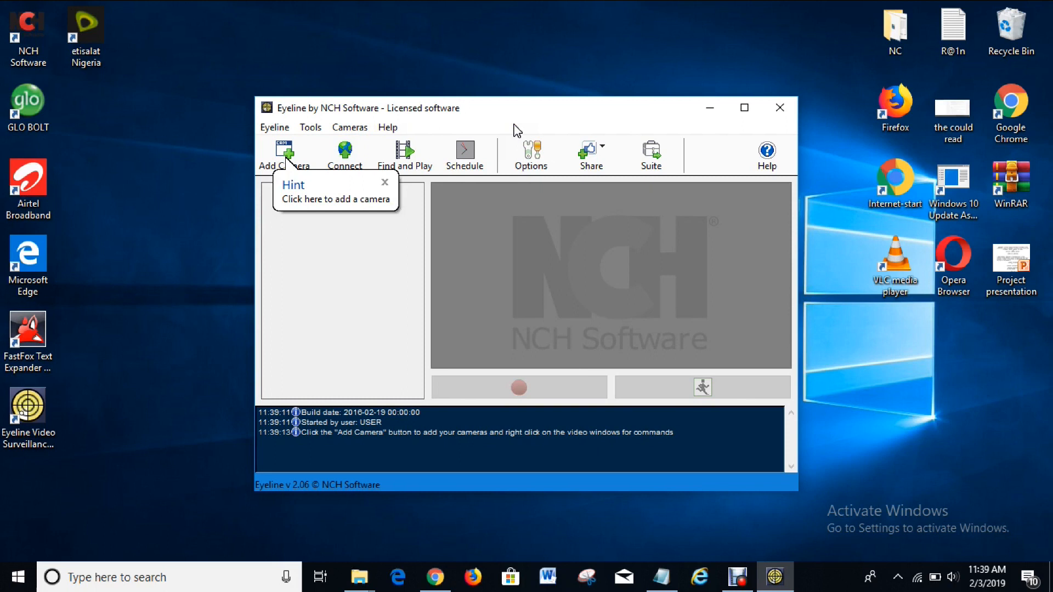
click(385, 182)
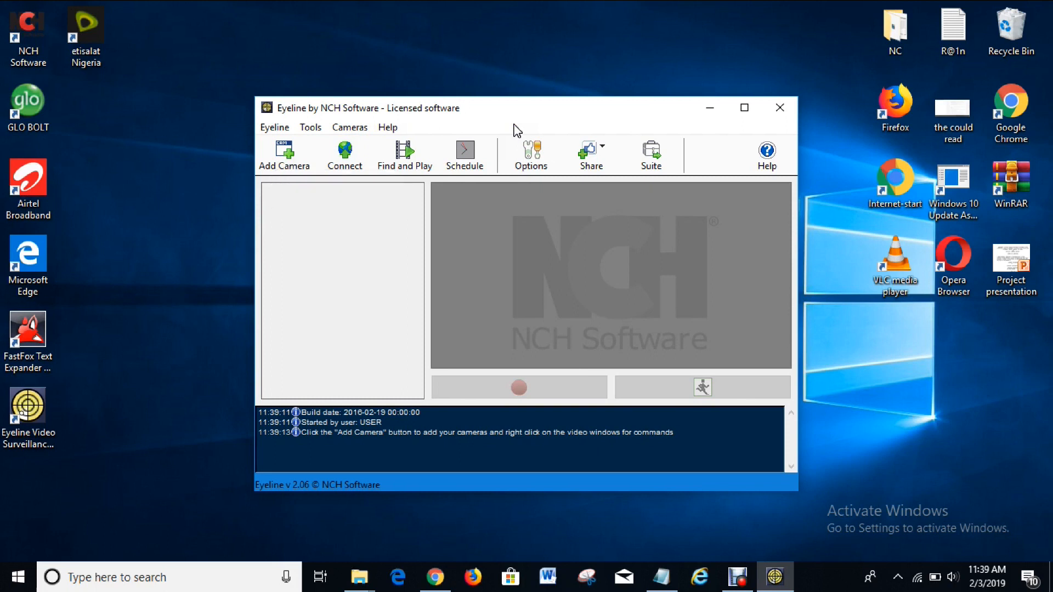